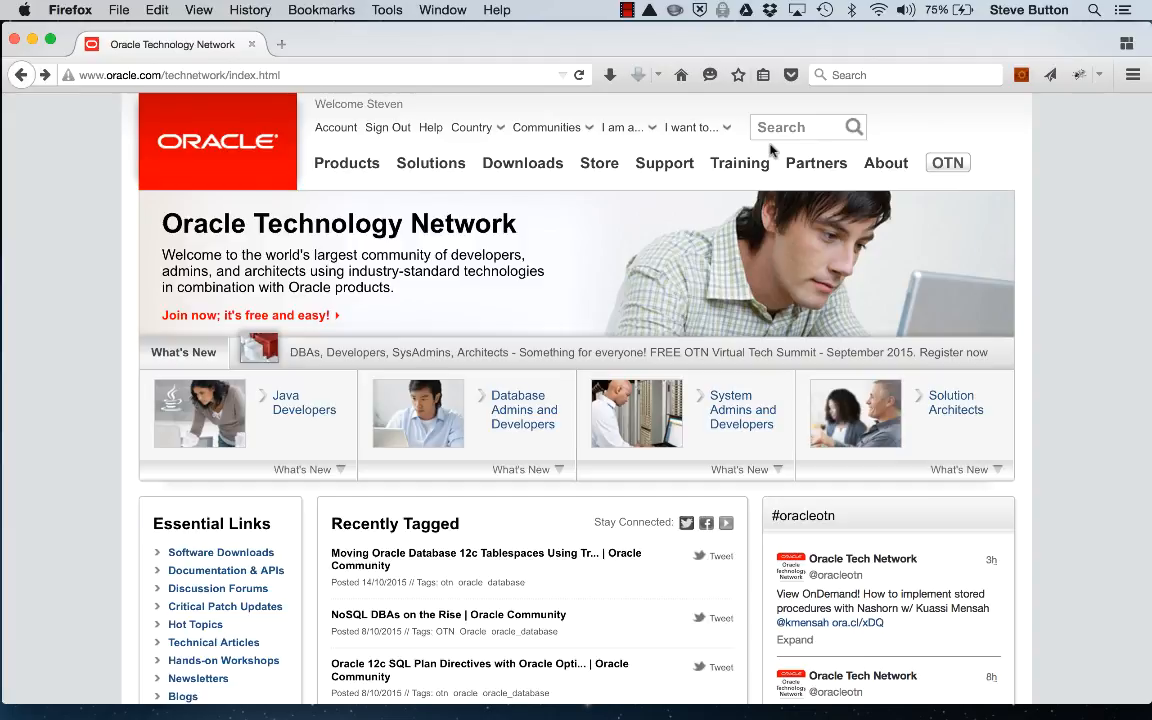
Step: Open the Downloads menu on the Oracle Technology Network page in Firefox
{"action": "left_click", "coordinate": [522, 163]}
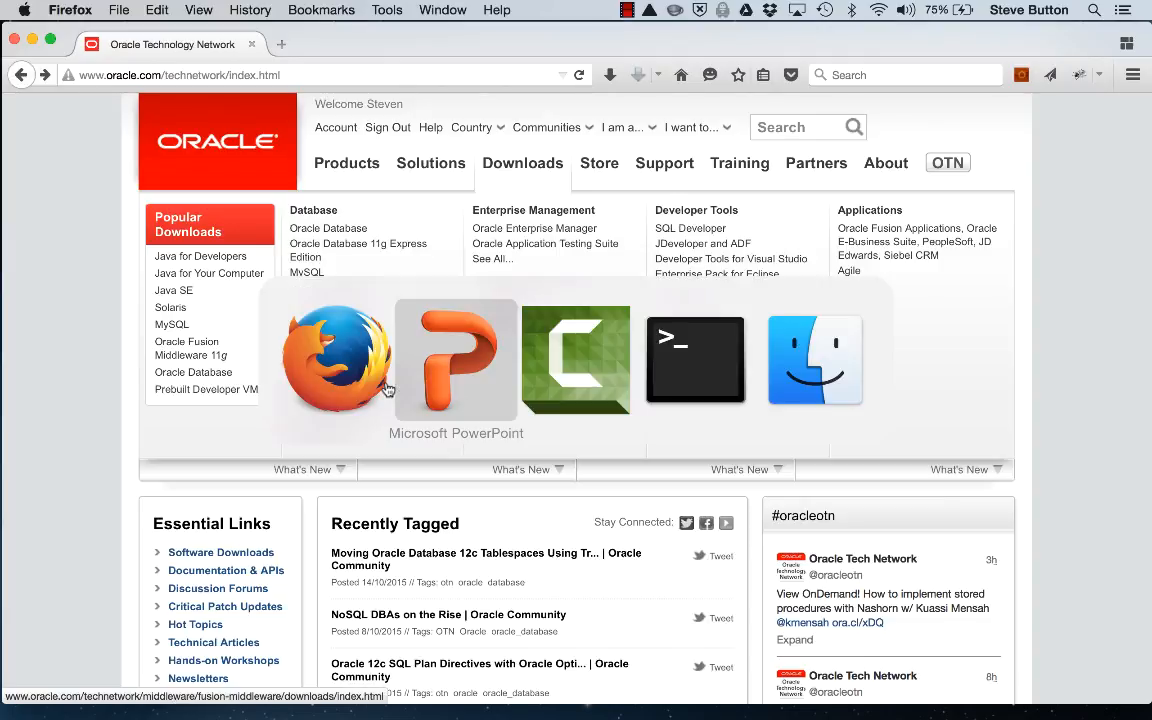
{"action": "mouse_move", "coordinate": [575, 360]}
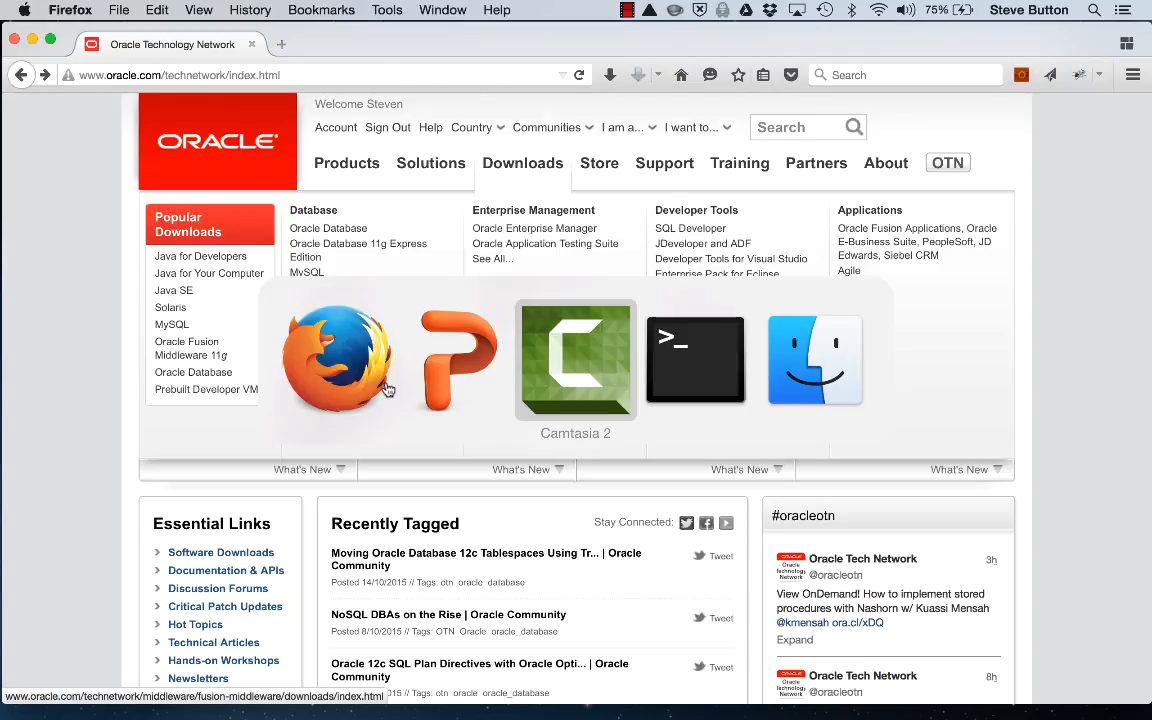
Step: List the demos folder with ls -lh, then begin typing java -jar fmw_12.2.1.0.0_wls_quick.jar ORACLE_HOME
{"action": "left_click", "coordinate": [694, 360]}
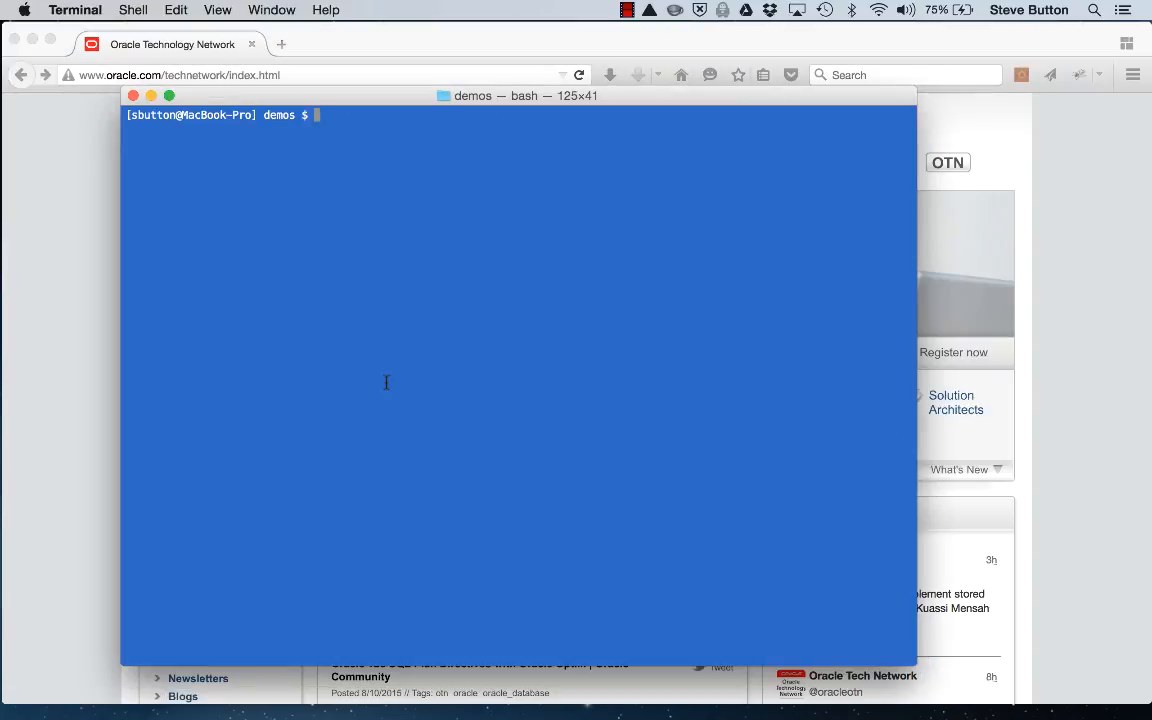
{"action": "type", "text": "ls -lh"}
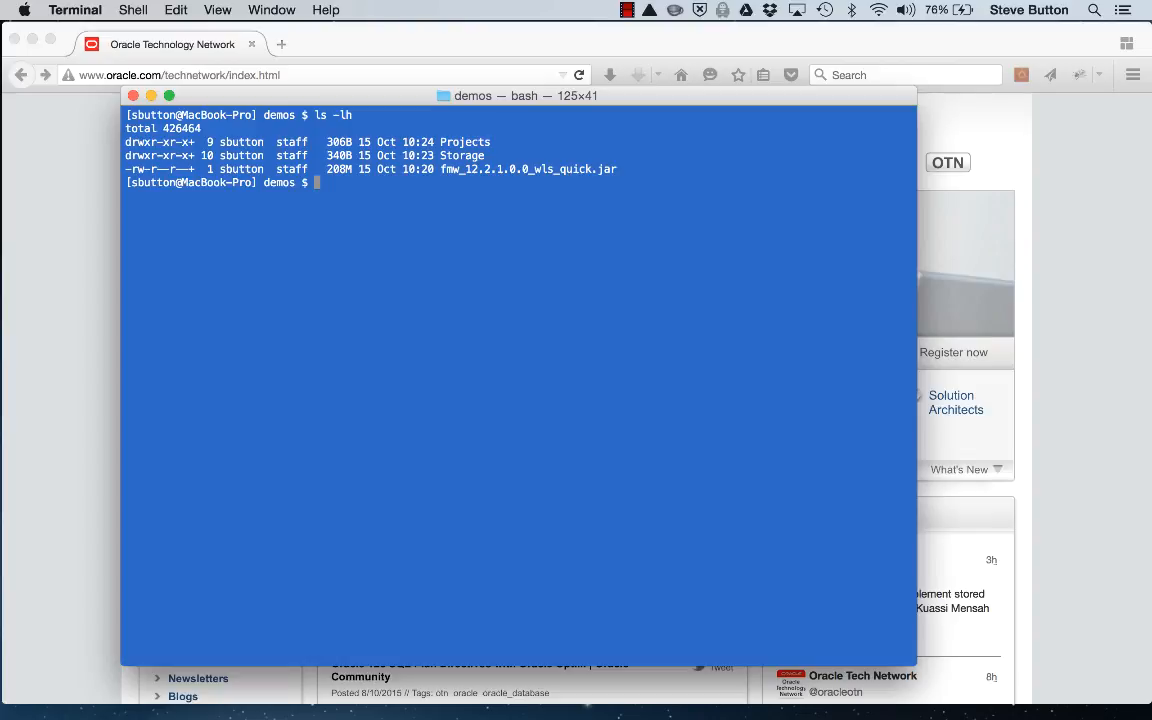
{"action": "type", "text": "java"}
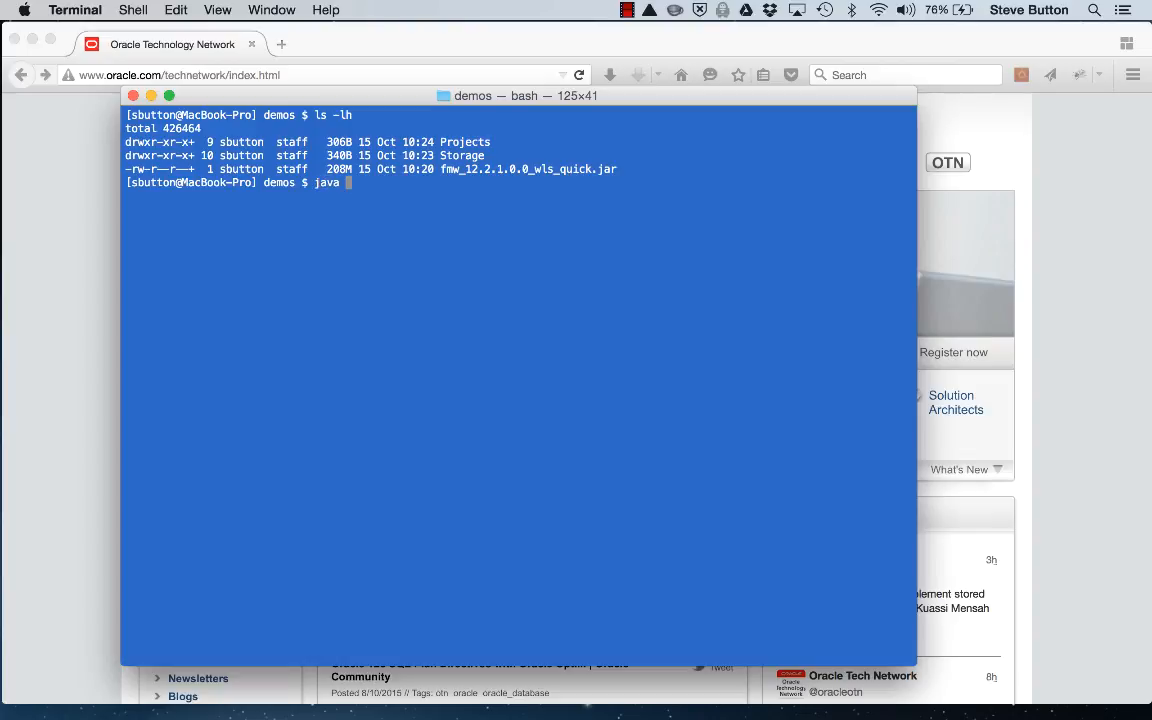
{"action": "type", "text": "-jar f"}
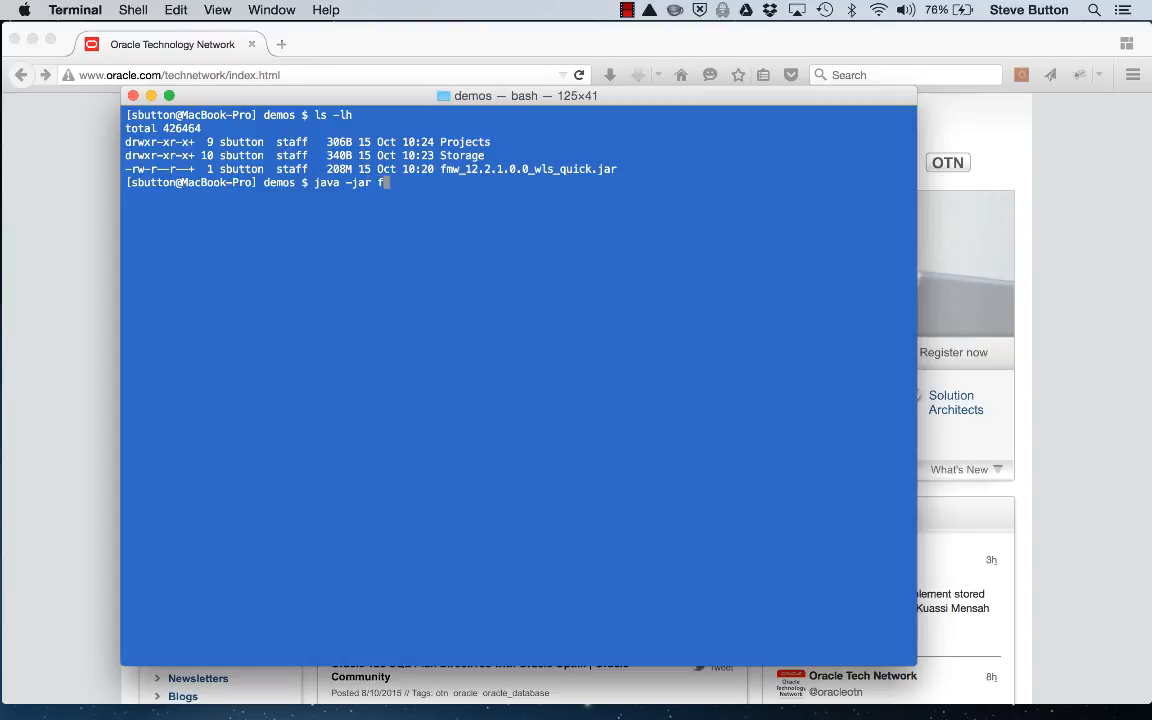
{"action": "type", "text": "fmw_12.2.1.0.0_wls_quick.jar"}
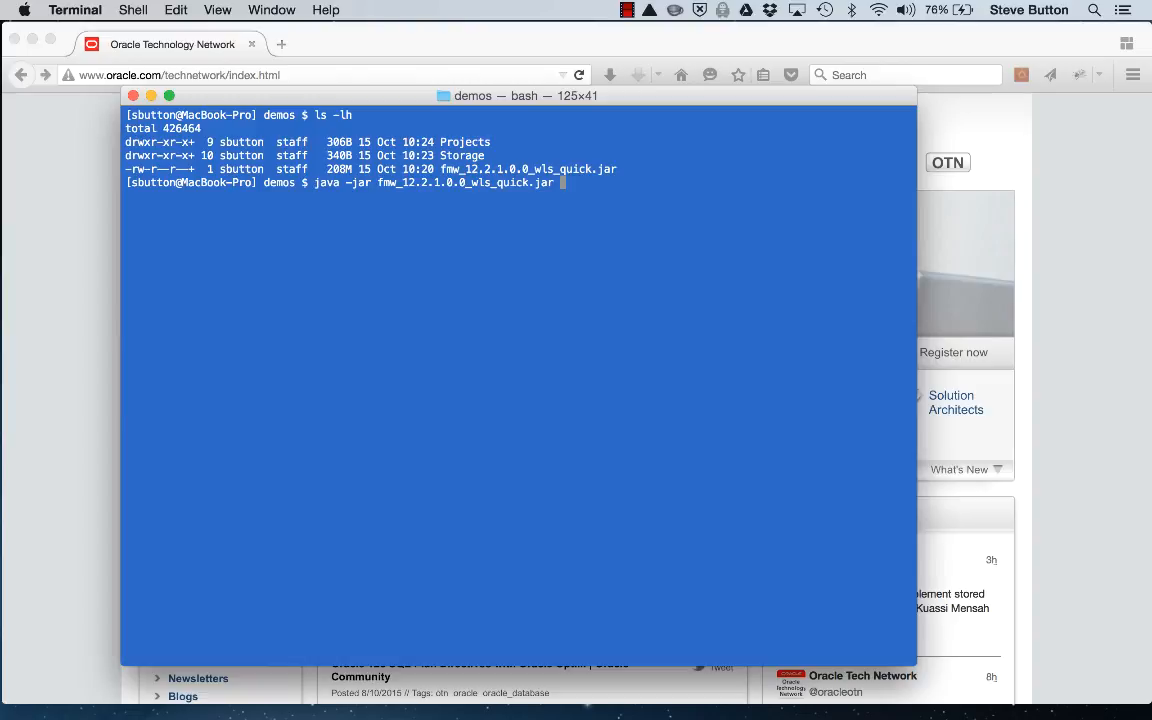
{"action": "type", "text": "ORACLE"}
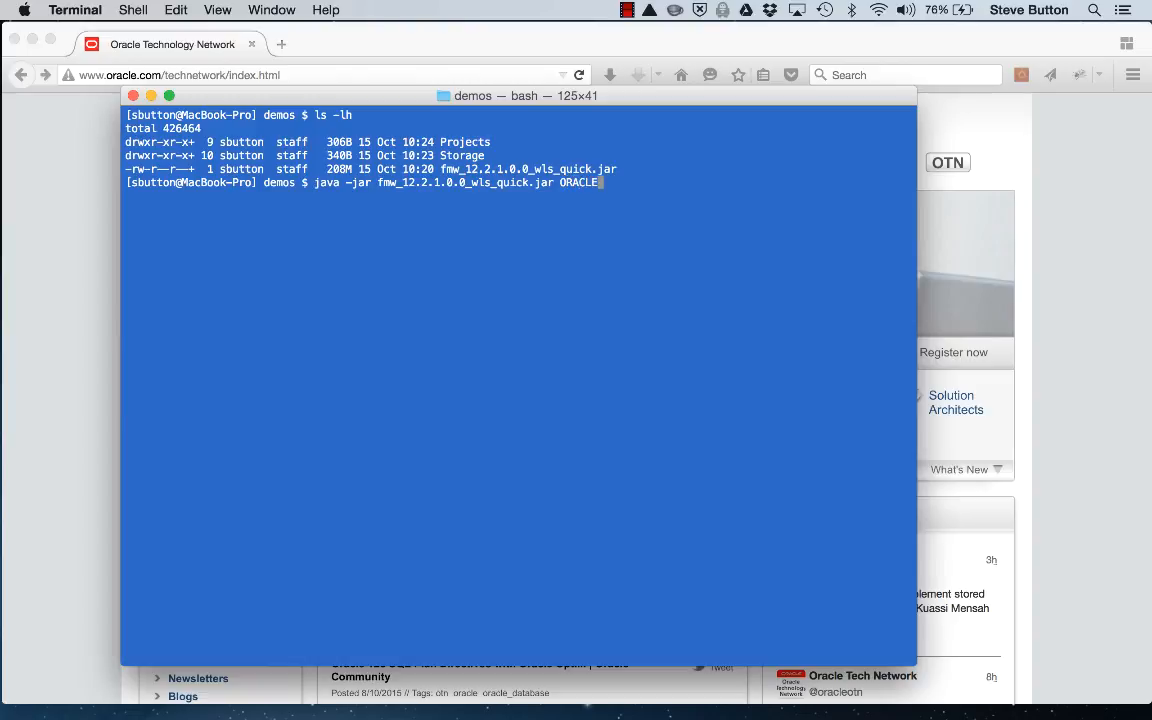
Step: Complete the ORACLE_HOME path and run the WebLogic quick installer to 100 percent
{"action": "type", "text": "_HOME=/"}
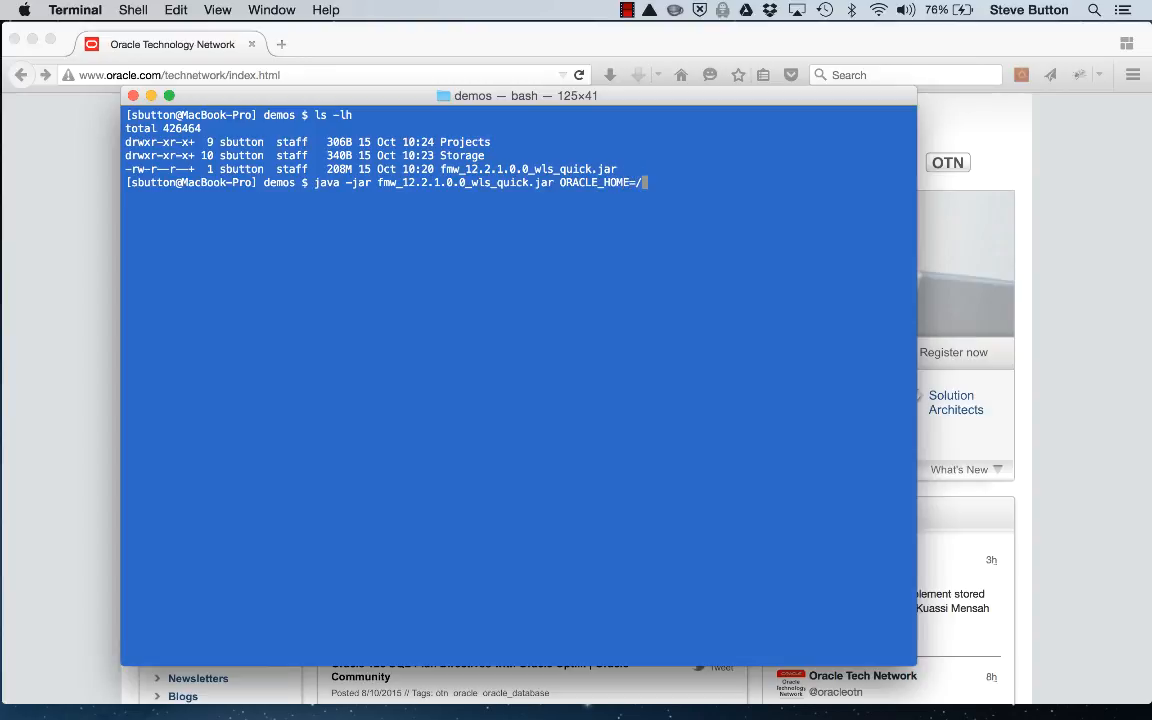
{"action": "type", "text": "tmp/wls"}
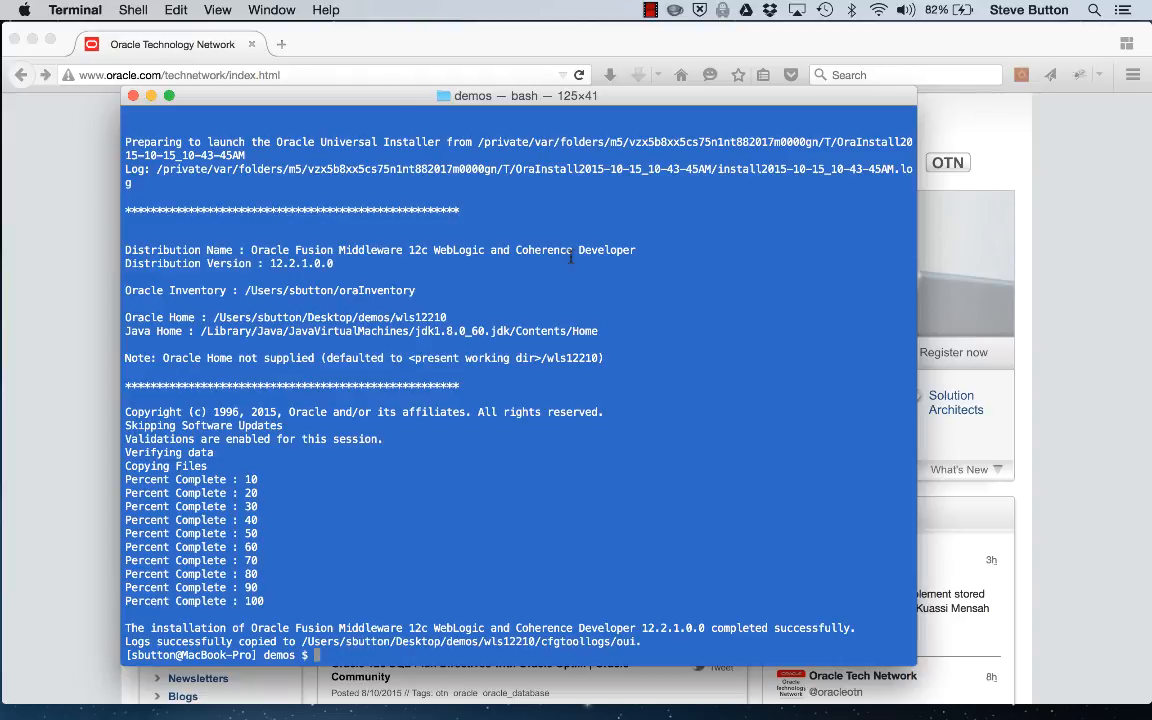
Step: List the demos folder, change into wls12210 and list its contents
{"action": "type", "text": "ls -l"}
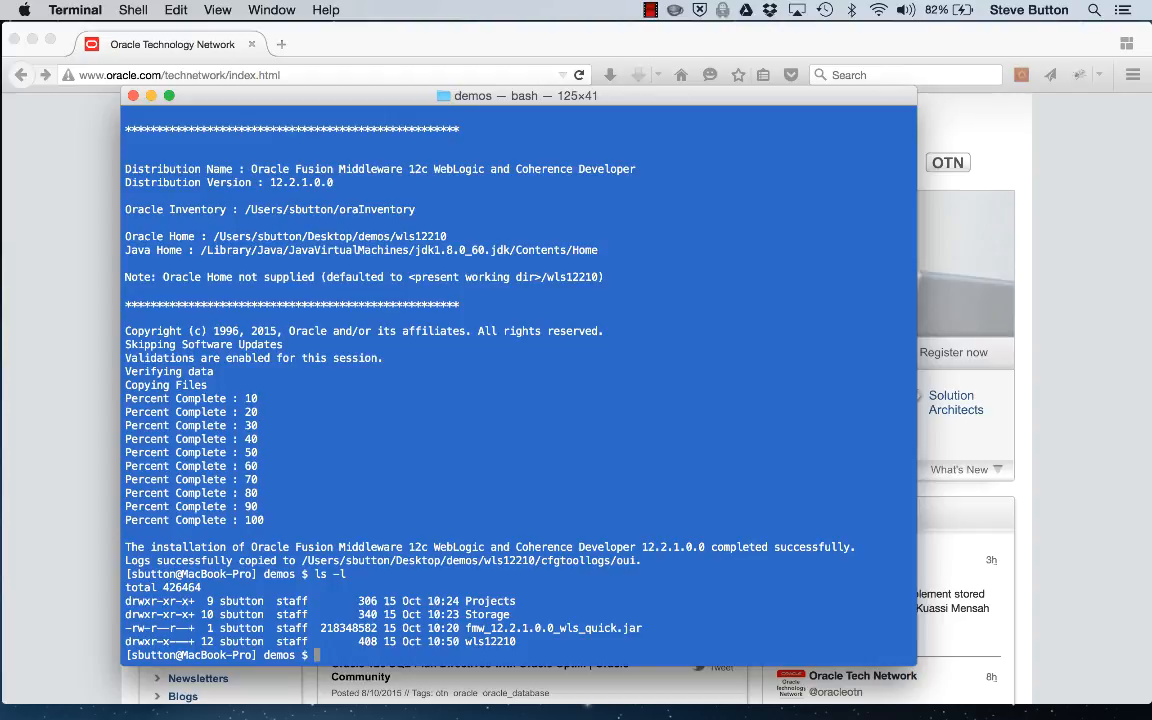
{"action": "type", "text": "cd wls"}
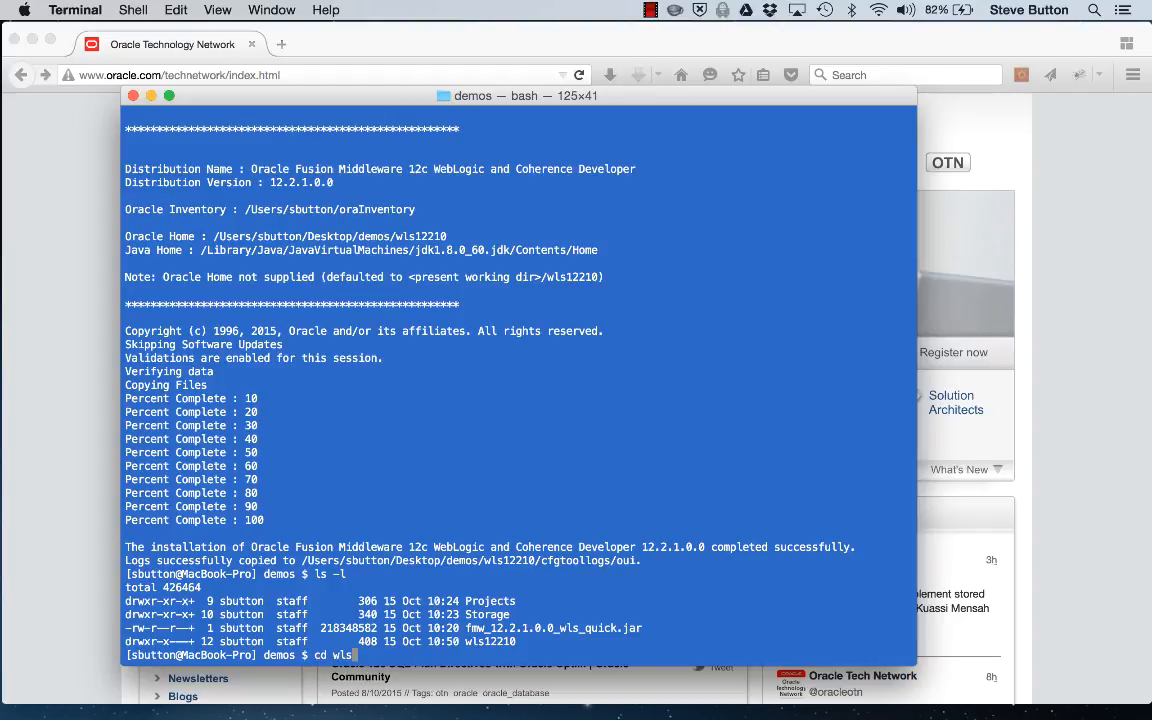
{"action": "key", "text": "Return"}
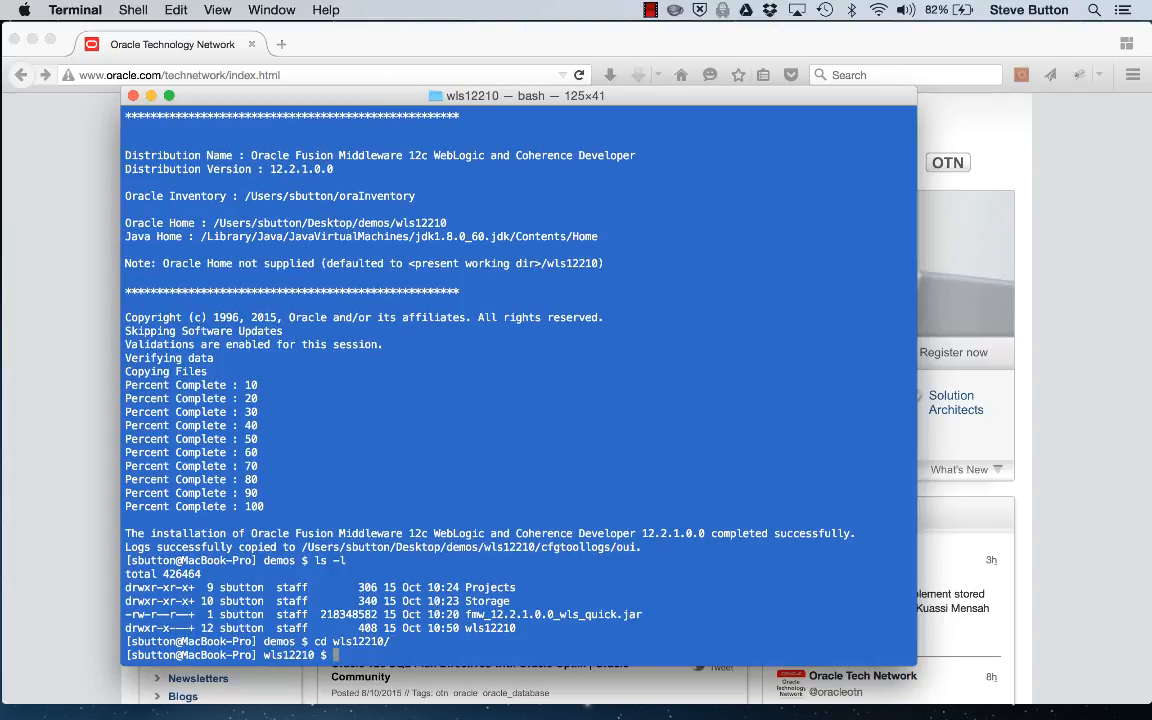
{"action": "type", "text": "ls -l"}
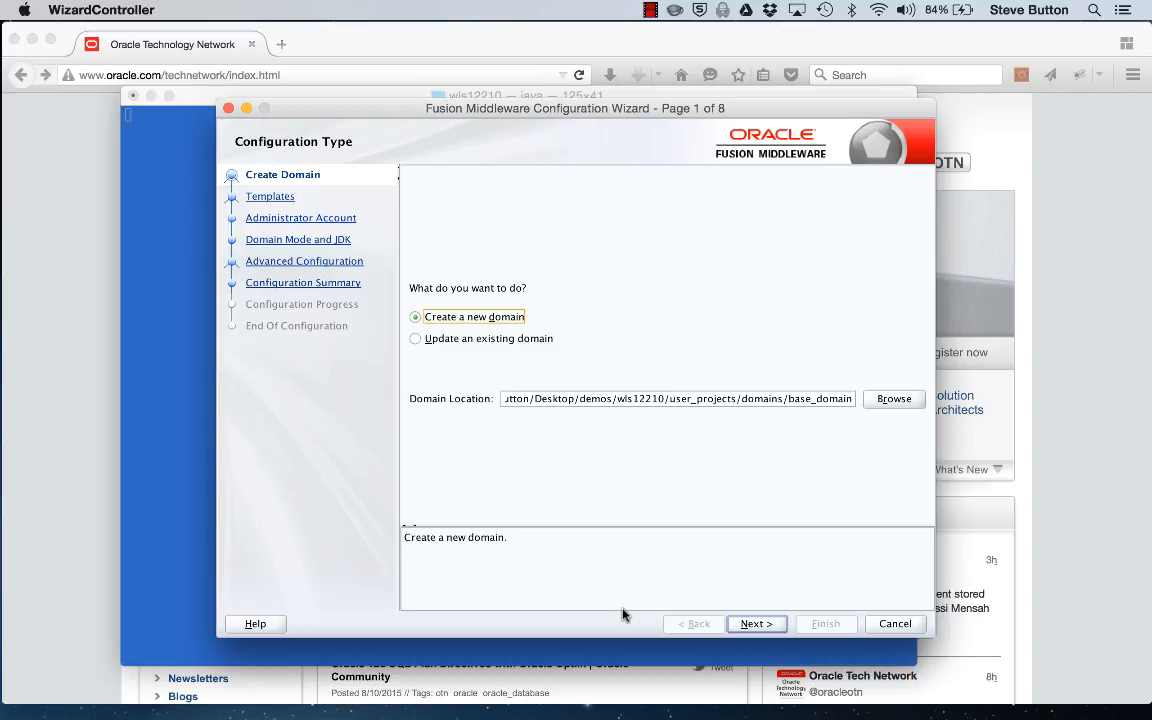
Step: Advance the wizard with basic template, admin password, Development mode and HotSpot JDK to the summary
{"action": "left_click", "coordinate": [756, 624]}
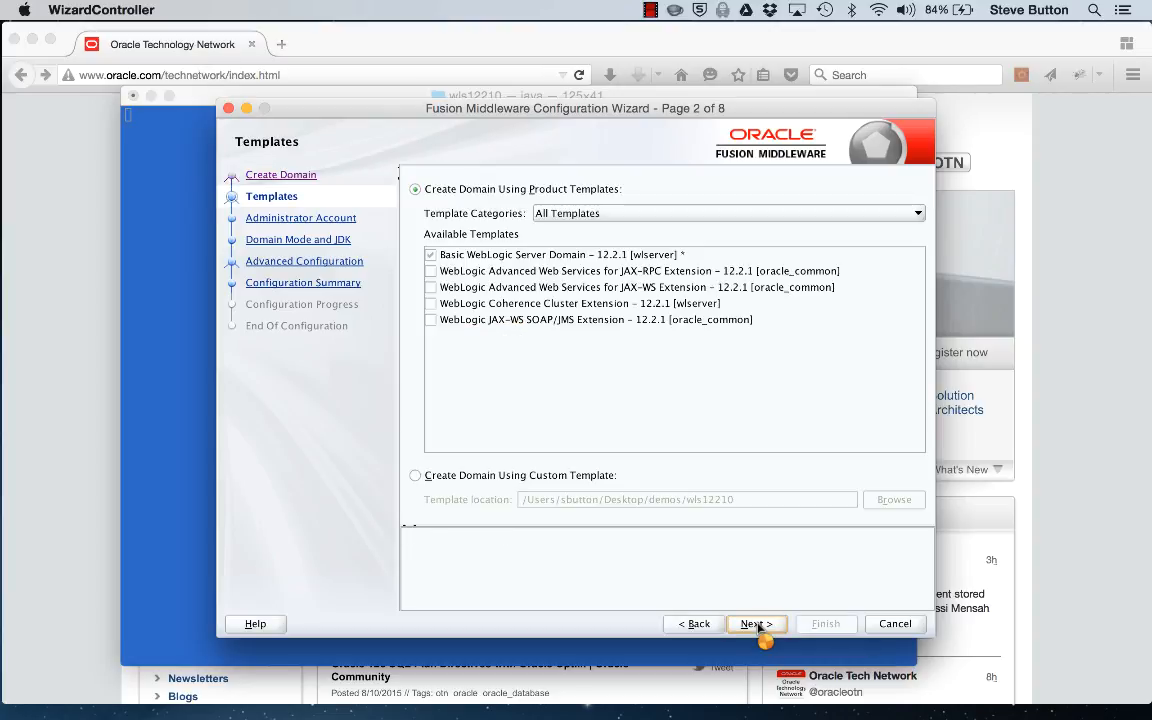
{"action": "left_click", "coordinate": [756, 623]}
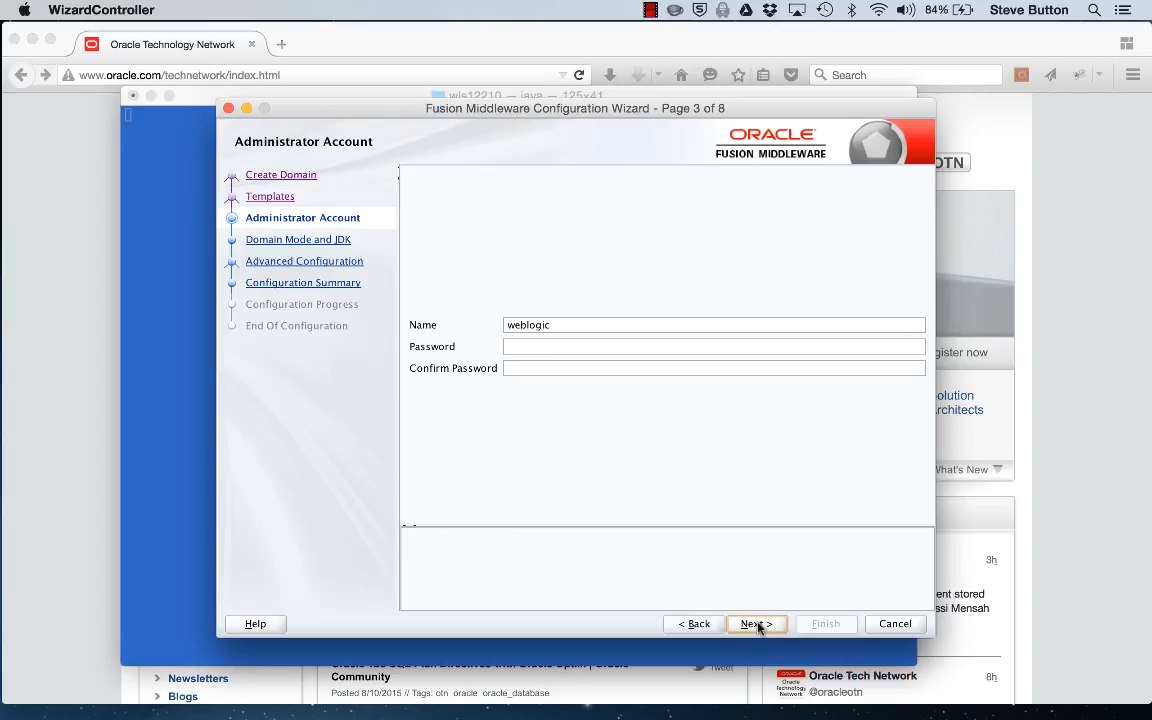
{"action": "type", "text": "•"}
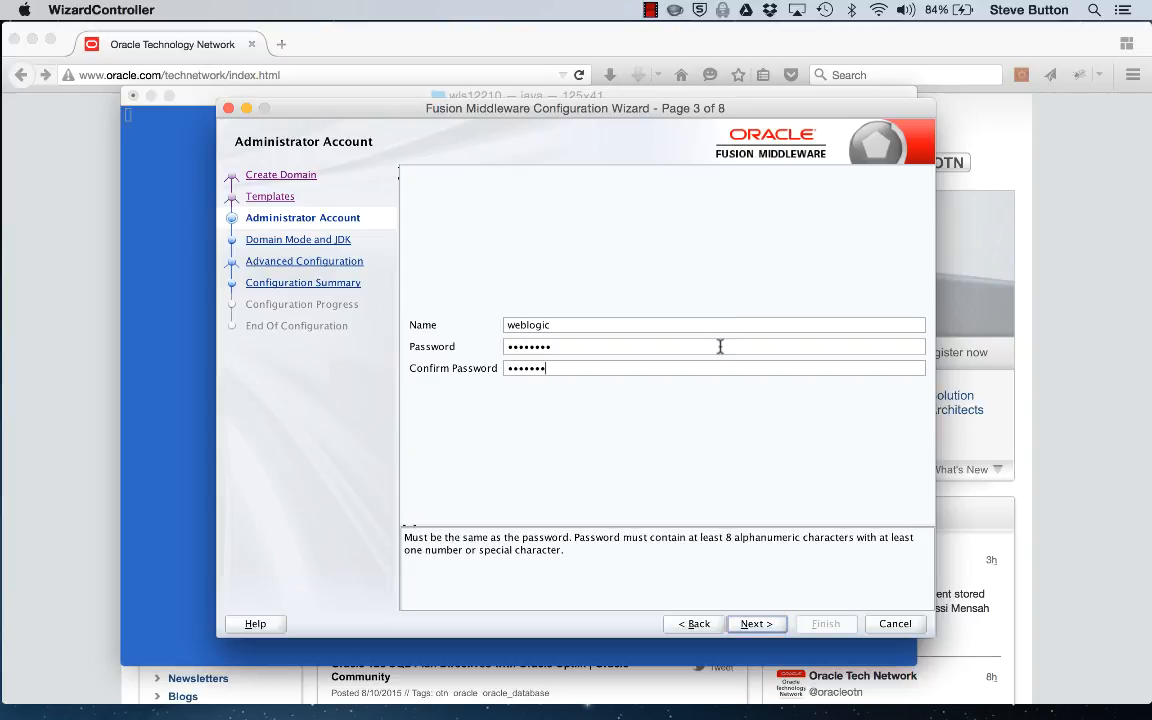
{"action": "left_click", "coordinate": [755, 623]}
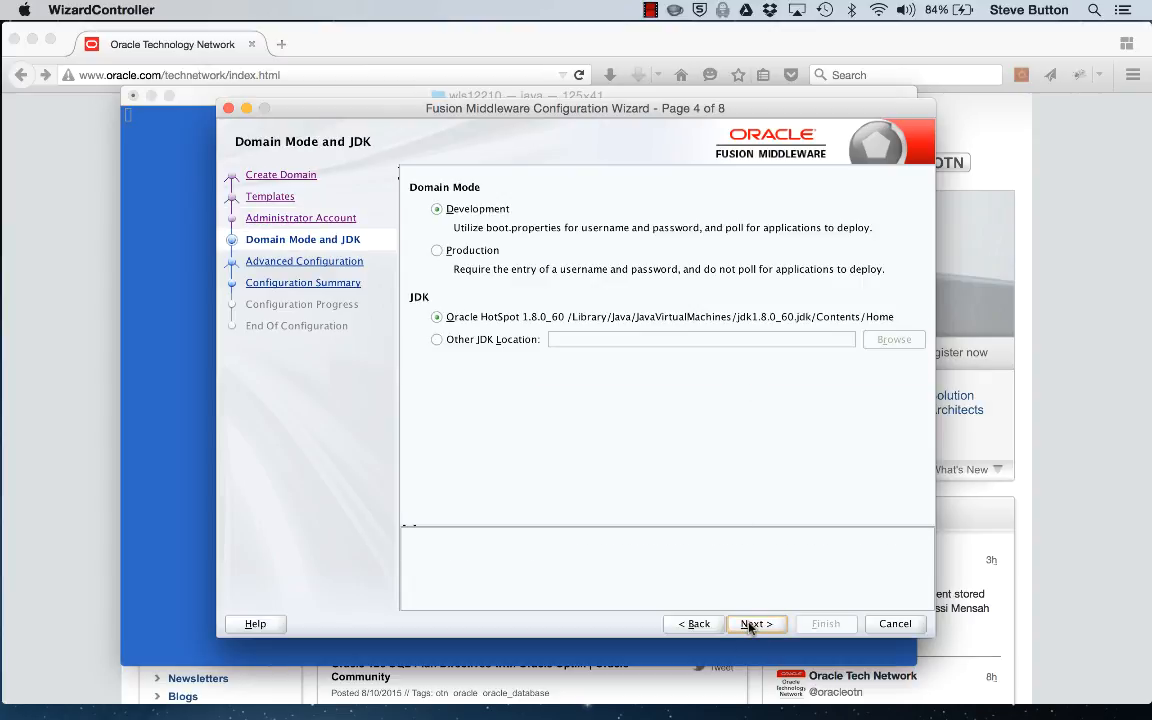
{"action": "left_click", "coordinate": [755, 623]}
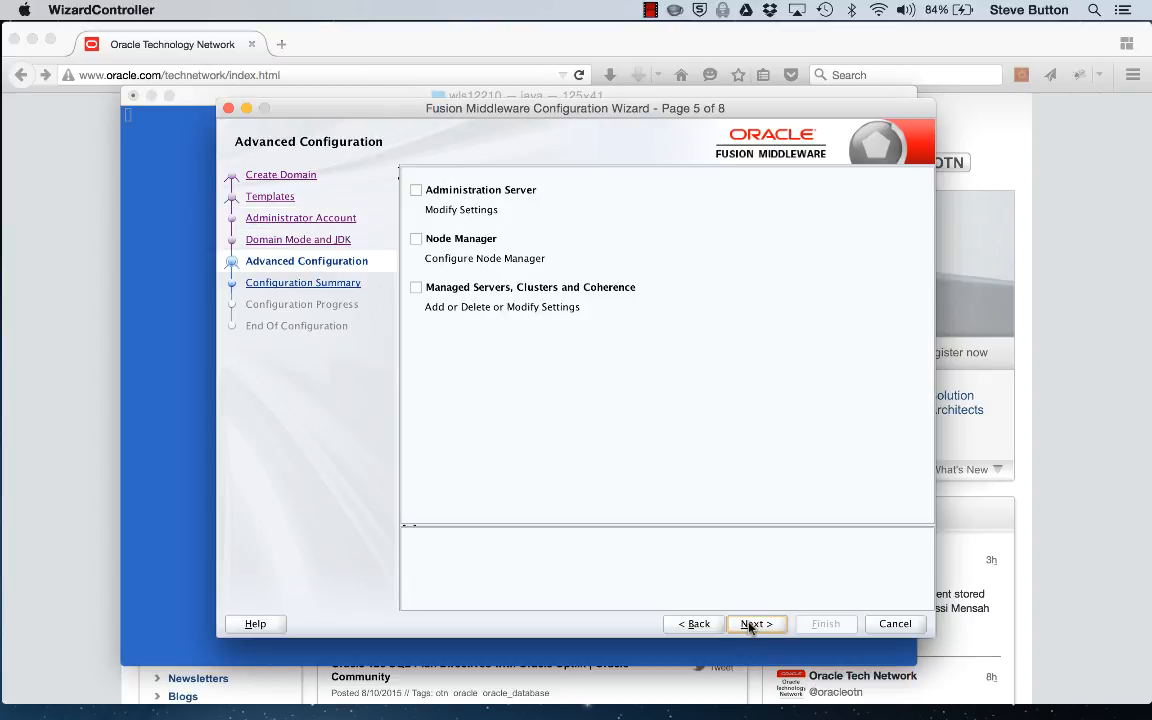
{"action": "mouse_move", "coordinate": [755, 623]}
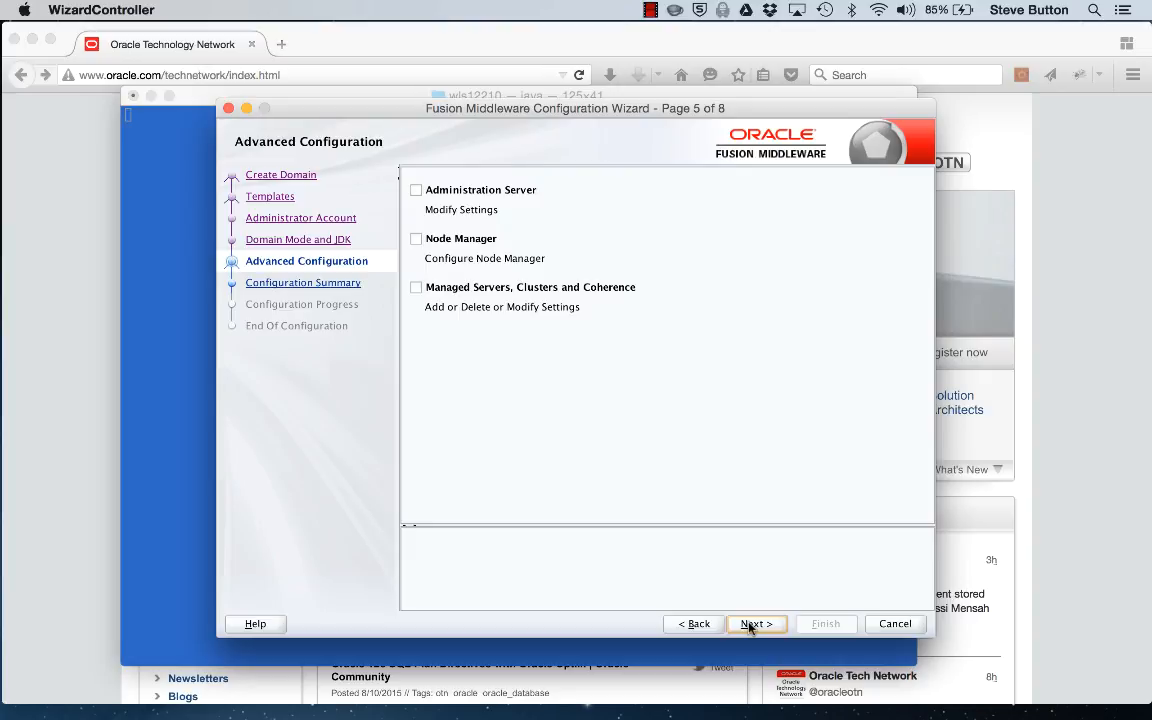
{"action": "left_click", "coordinate": [756, 623]}
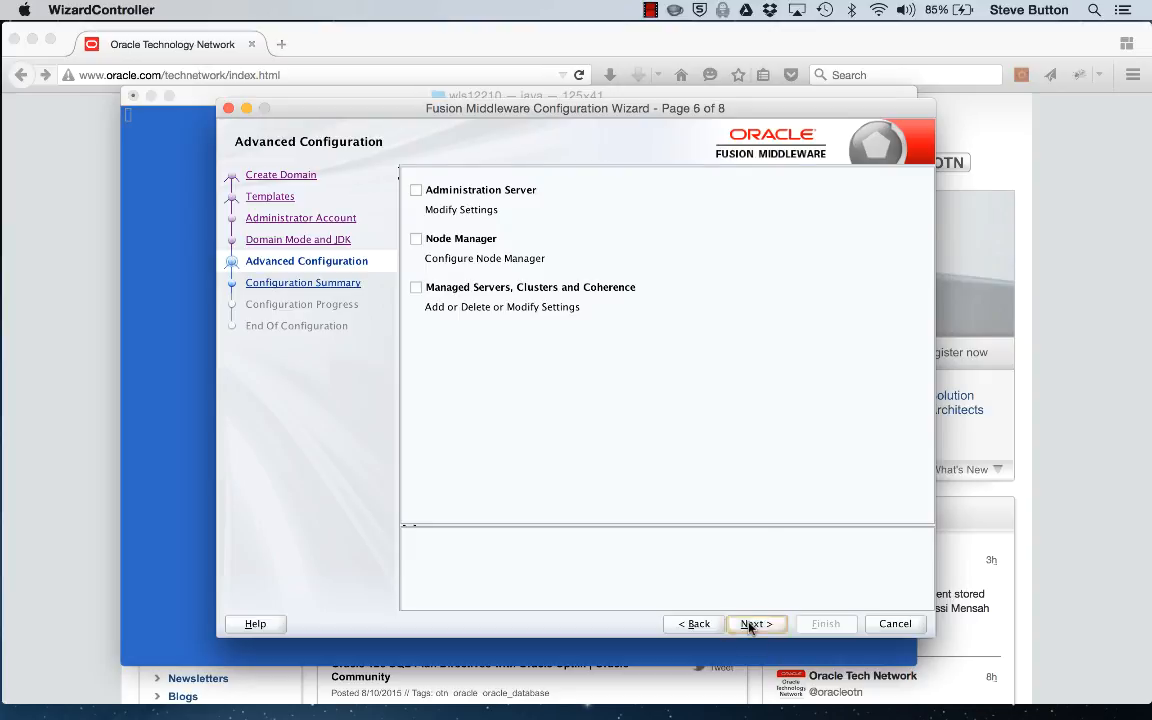
{"action": "left_click", "coordinate": [756, 624]}
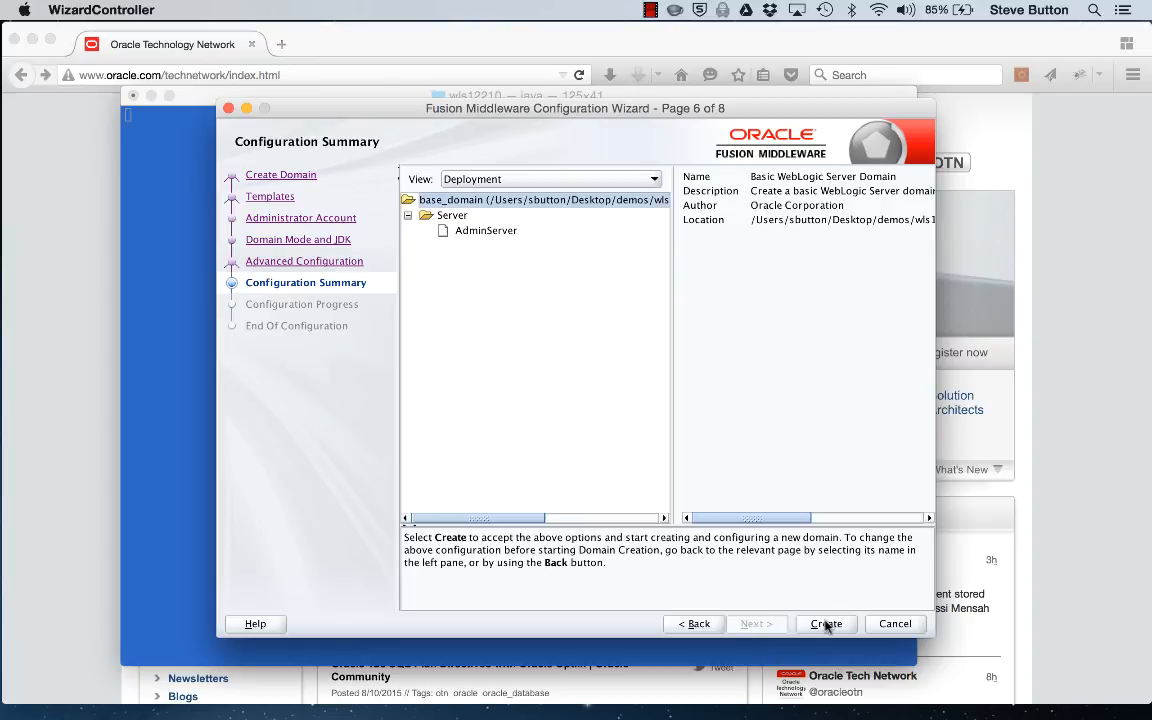
Step: Create base_domain from the Configuration Summary page
{"action": "left_click", "coordinate": [825, 623]}
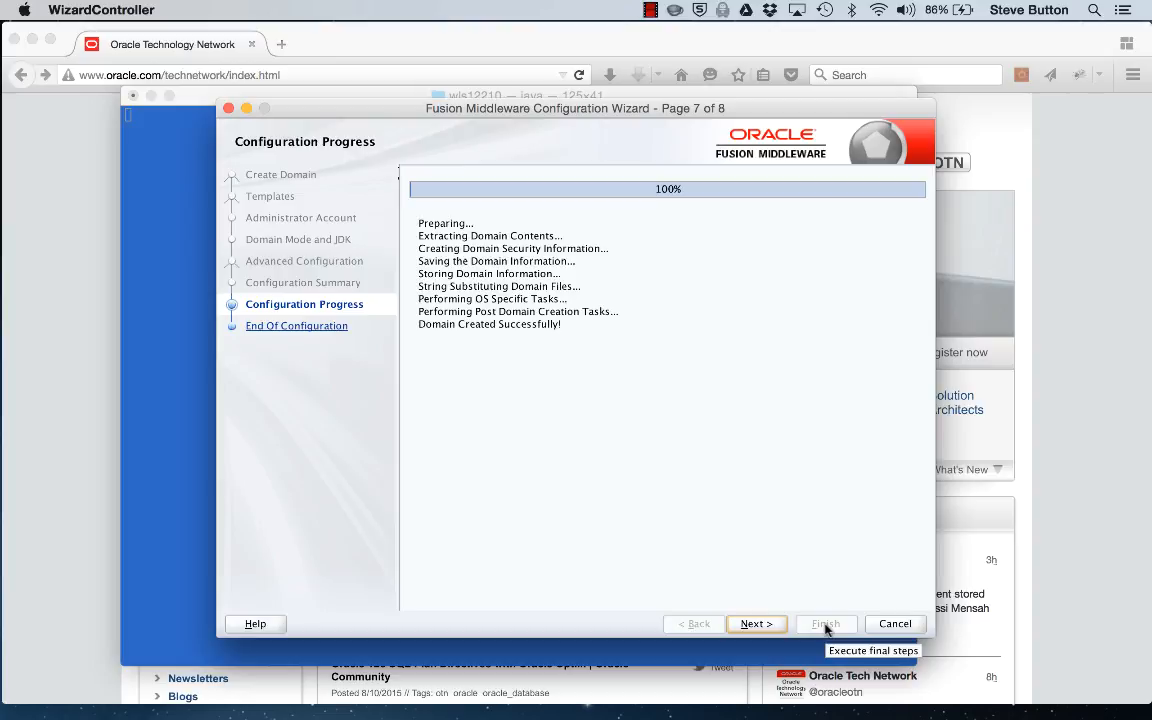
{"action": "mouse_move", "coordinate": [768, 630]}
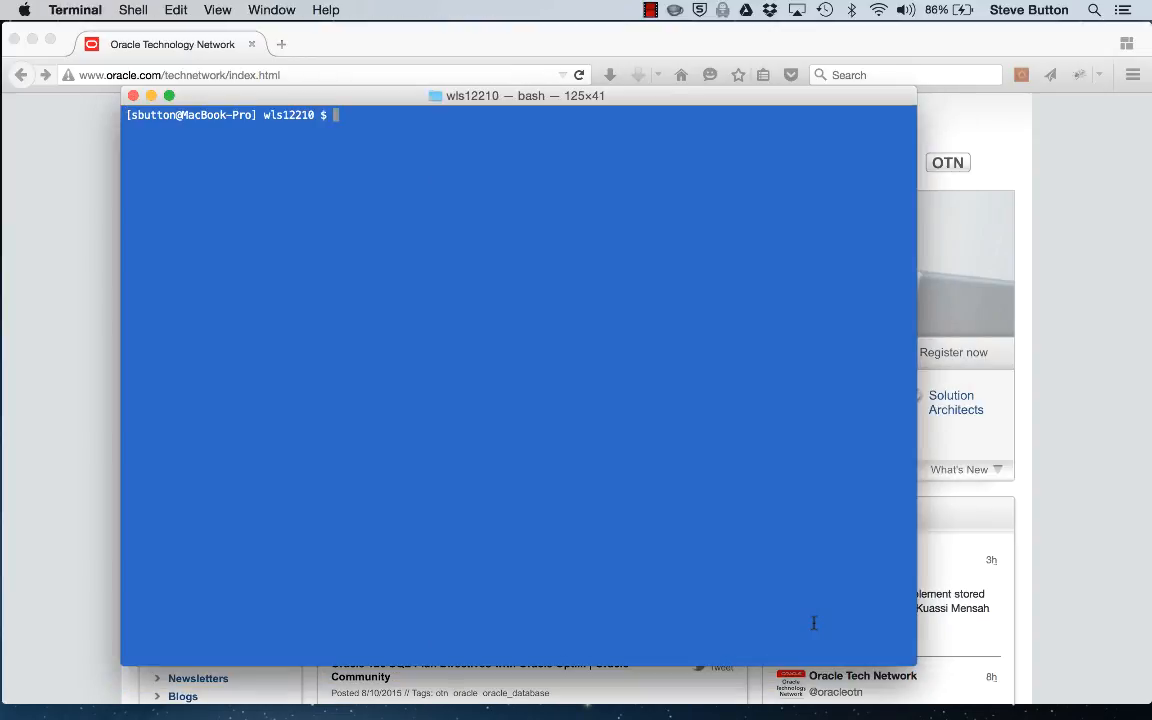
Step: Change into user_projects on the way to base_domain to start WebLogic
{"action": "type", "text": "cd user_projects/"}
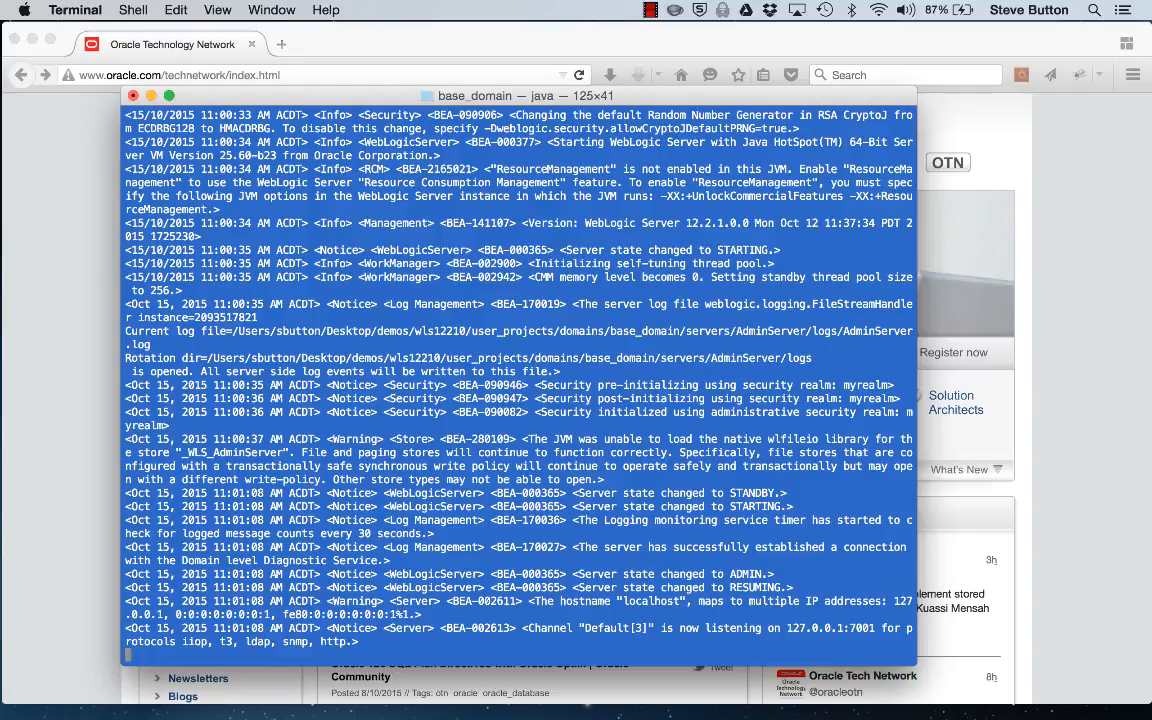
{"action": "mouse_move", "coordinate": [565, 14]}
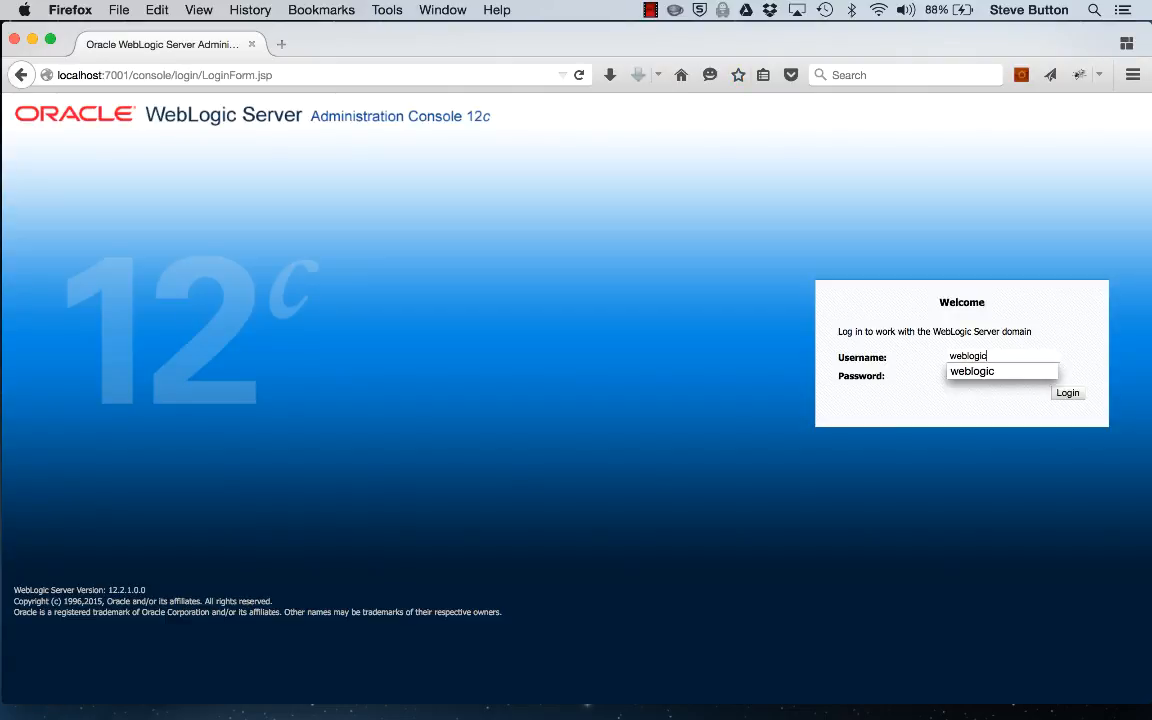
Step: Log in to the Administration Console as weblogic
{"action": "left_click", "coordinate": [1067, 392]}
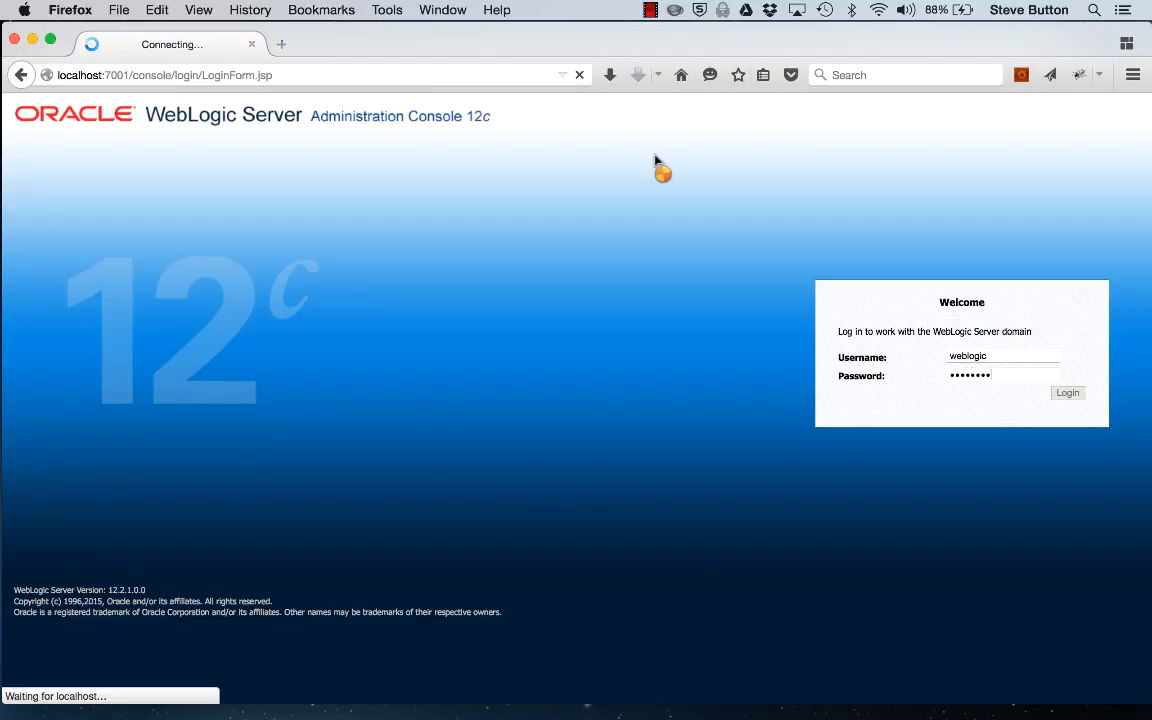
{"action": "left_click", "coordinate": [1067, 392]}
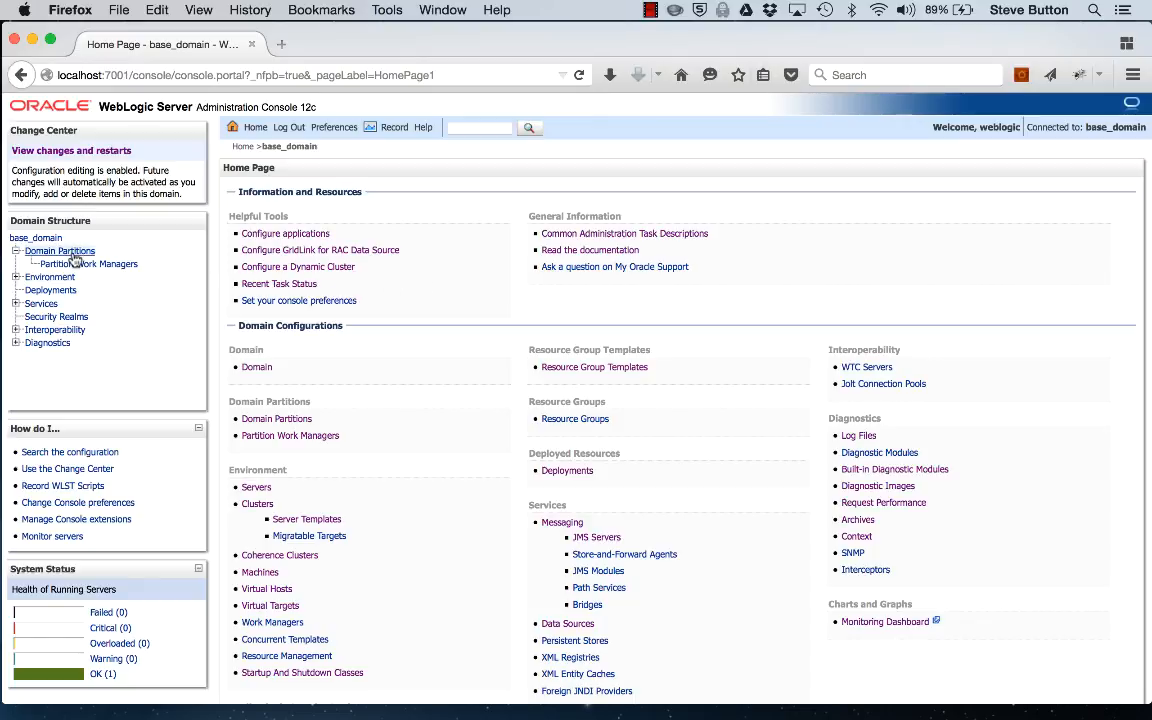
Step: View the Domain Partitions summary, then base_domain's Concurrency and Batch settings
{"action": "left_click", "coordinate": [59, 251]}
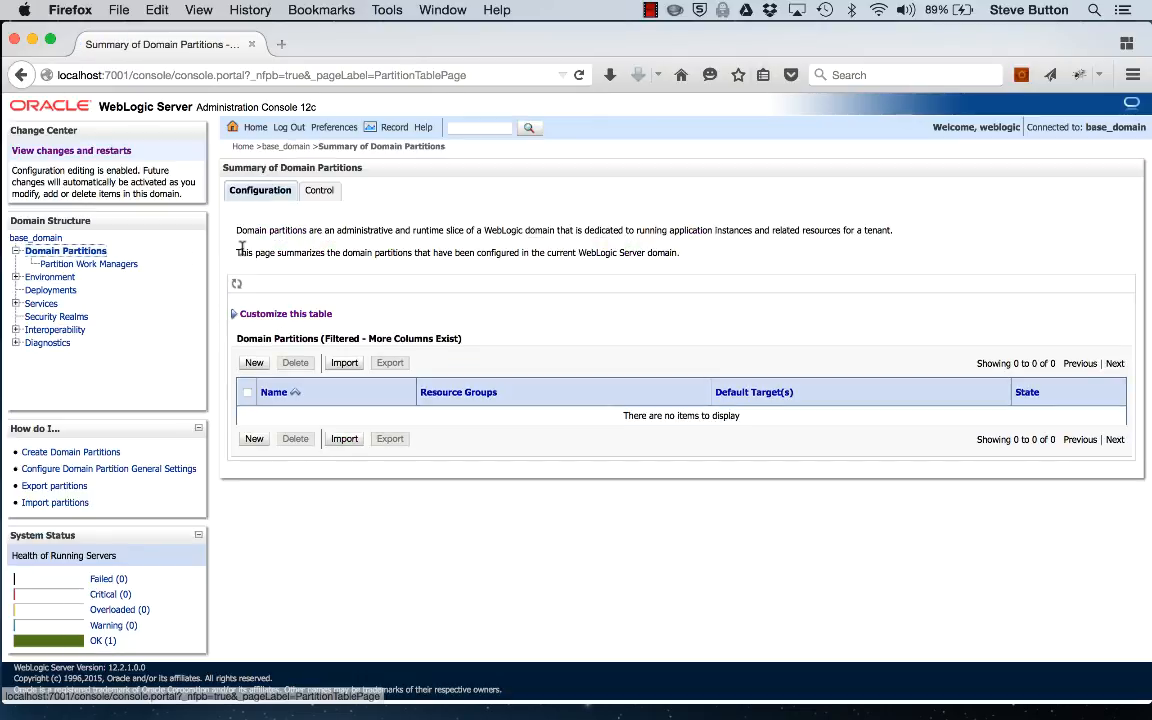
{"action": "mouse_move", "coordinate": [371, 273]}
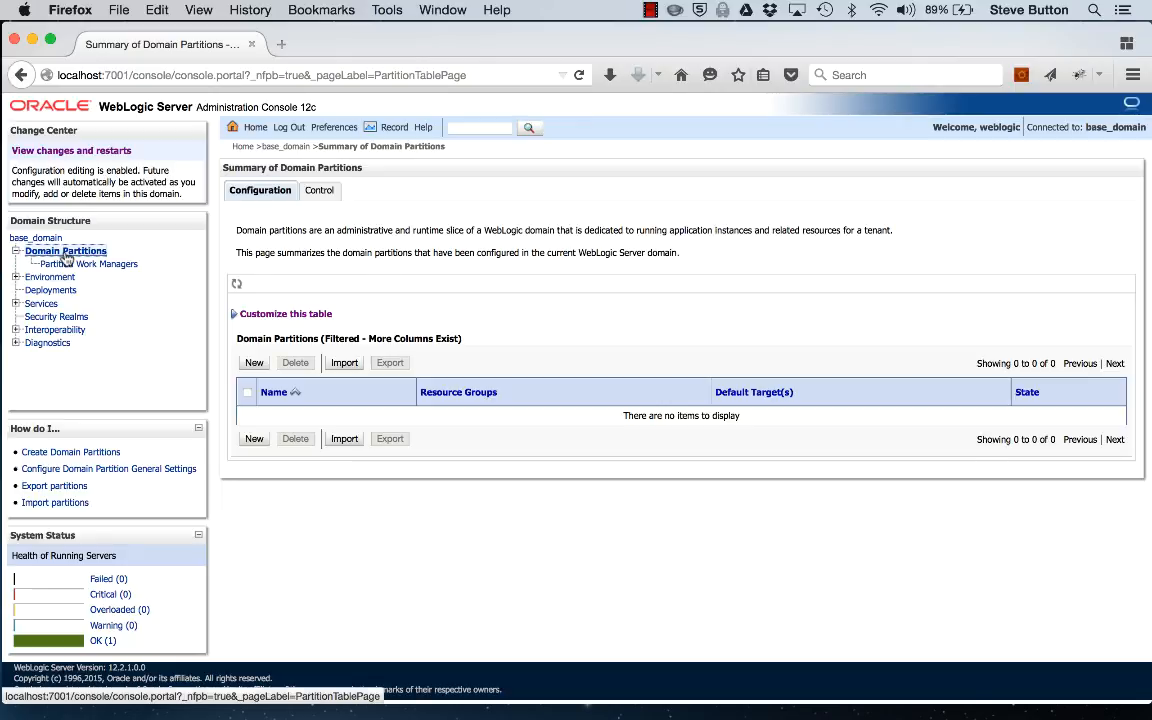
{"action": "left_click", "coordinate": [38, 237]}
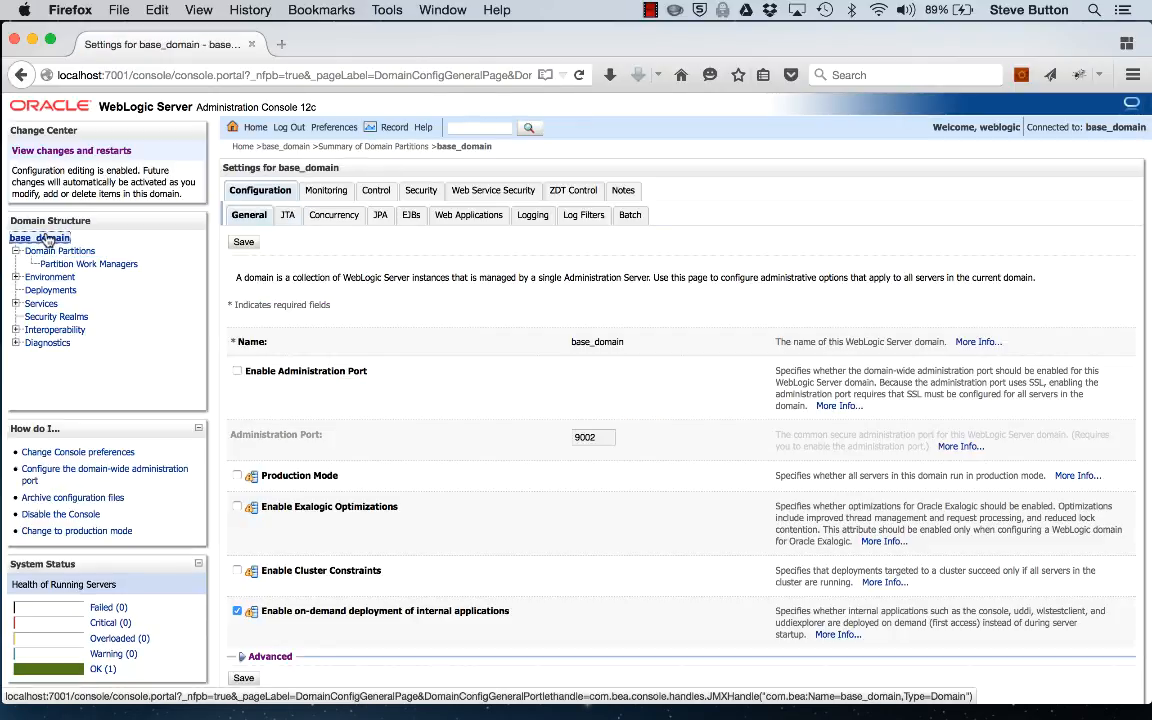
{"action": "left_click", "coordinate": [334, 215]}
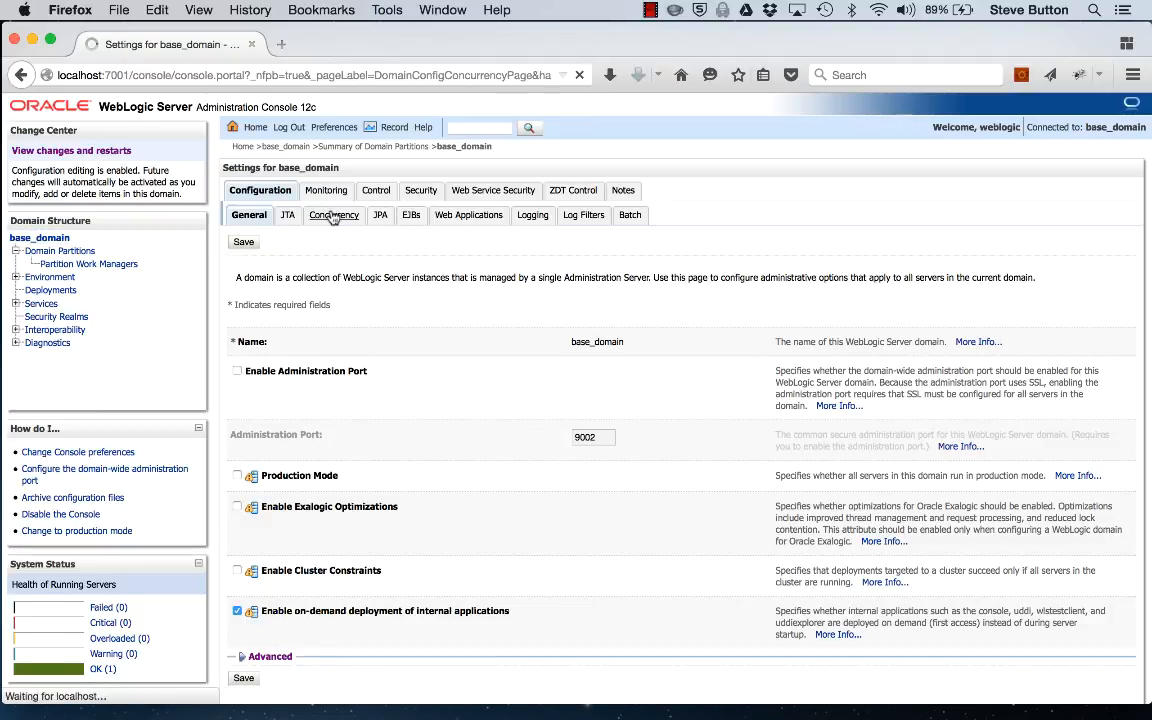
{"action": "left_click", "coordinate": [334, 215]}
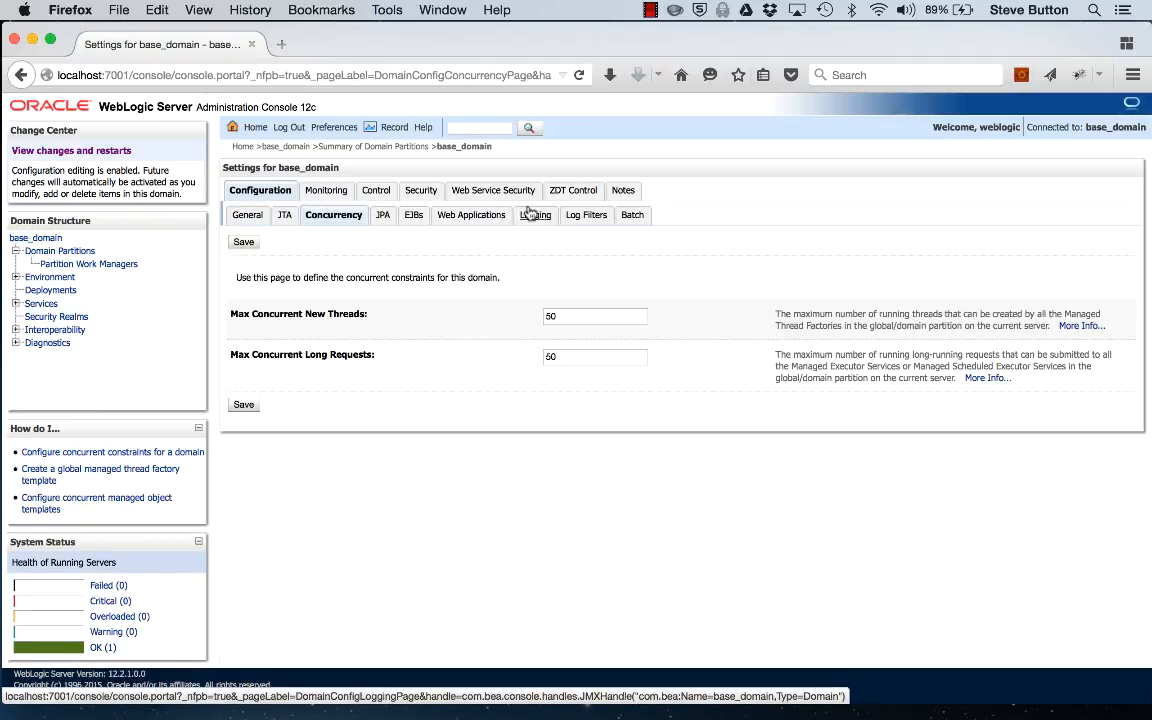
{"action": "left_click", "coordinate": [628, 214]}
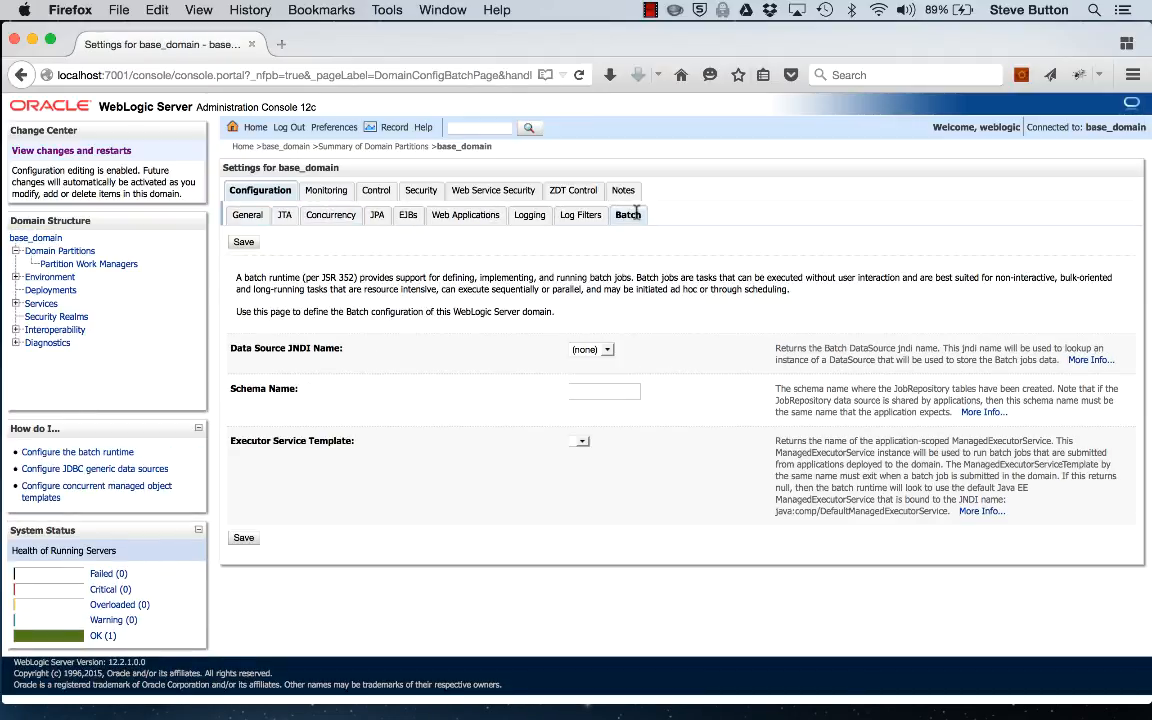